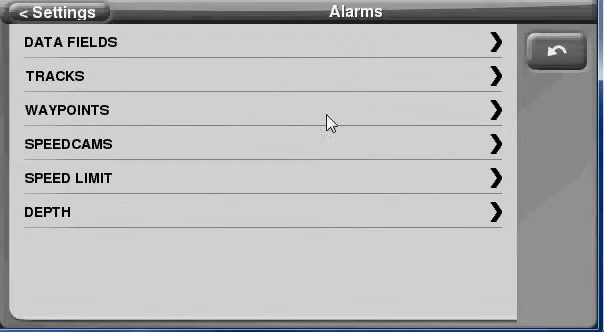
# Bring up the Waypoints alarm settings showing the 50 m default radius.
pyautogui.click(250, 110)
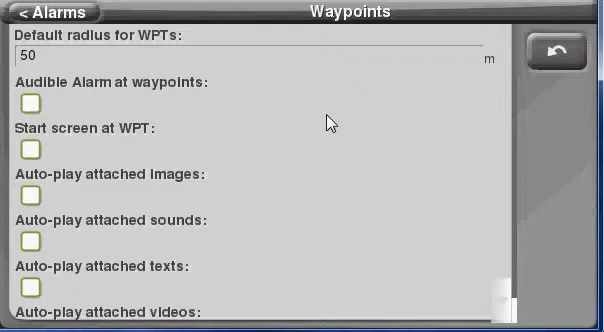
pyautogui.moveTo(152, 64)
pyautogui.write('1000')
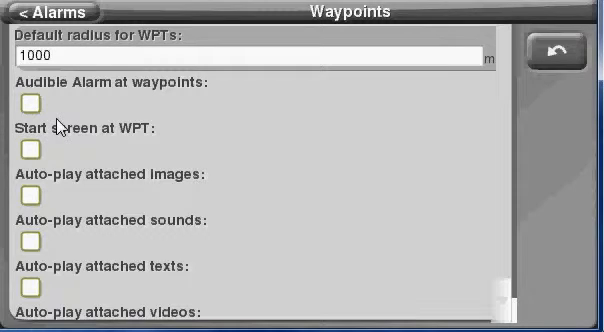
# Enable the audible alarm at waypoints and choose InsertDev.wav as its sound.
pyautogui.click(32, 100)
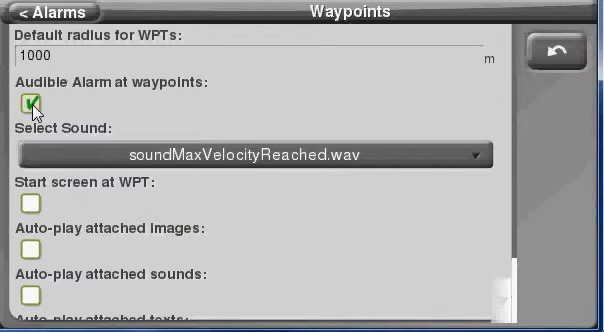
pyautogui.click(28, 100)
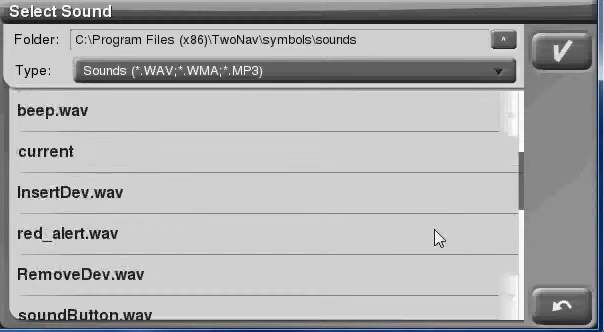
pyautogui.scroll(-3)
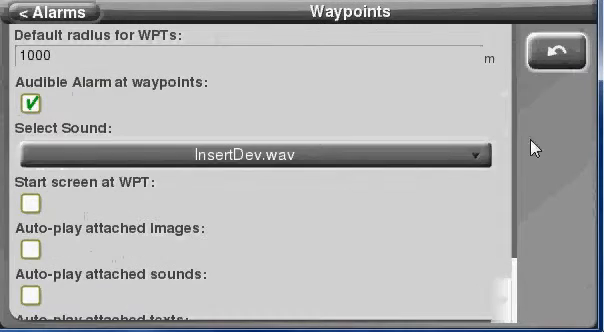
pyautogui.moveTo(510, 304)
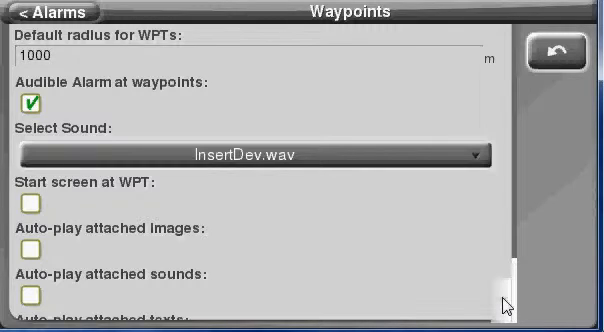
# Leave the Waypoints alarm settings and return to the main menu, keeping the configuration.
pyautogui.scroll(-3)
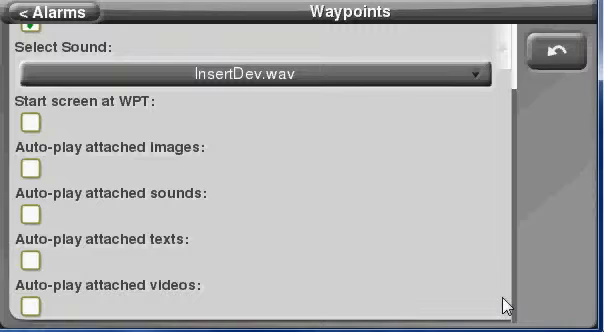
pyautogui.moveTo(164, 192)
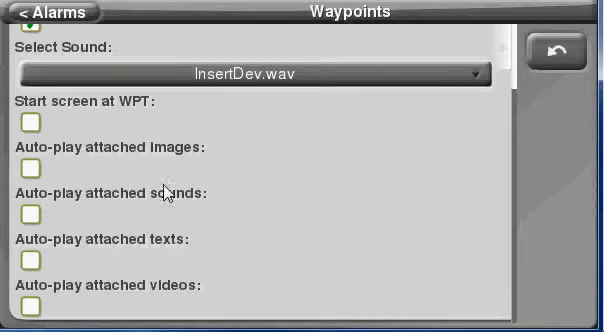
pyautogui.moveTo(200, 190)
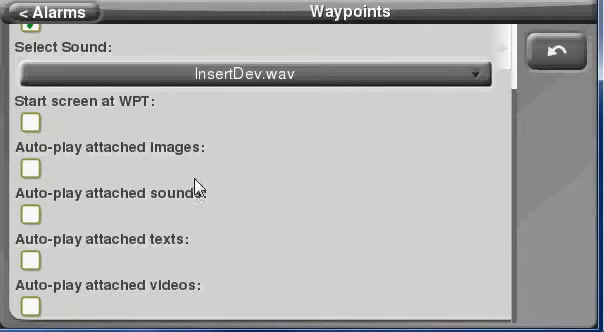
pyautogui.moveTo(204, 248)
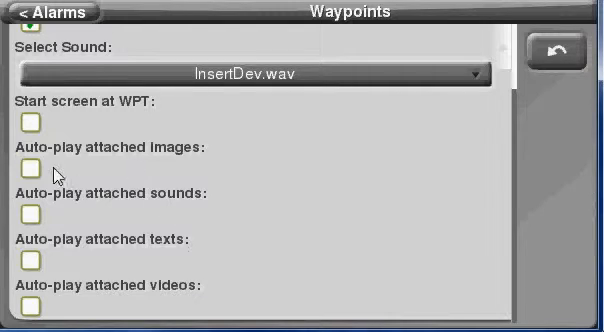
pyautogui.click(28, 164)
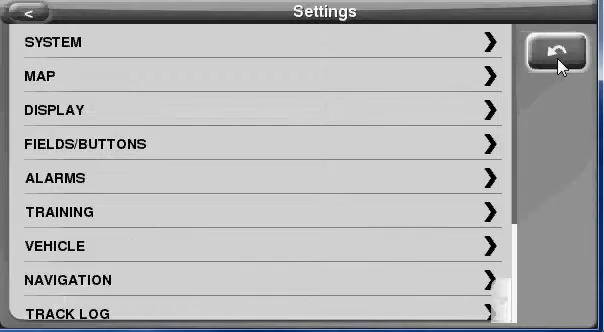
pyautogui.click(556, 54)
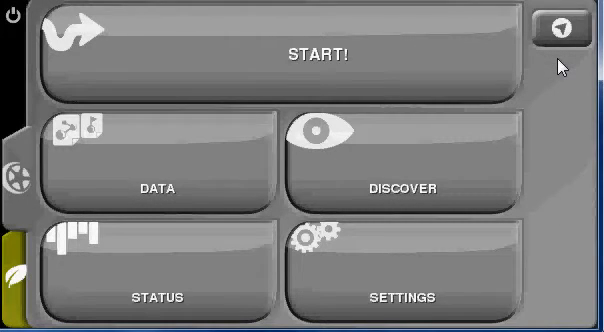